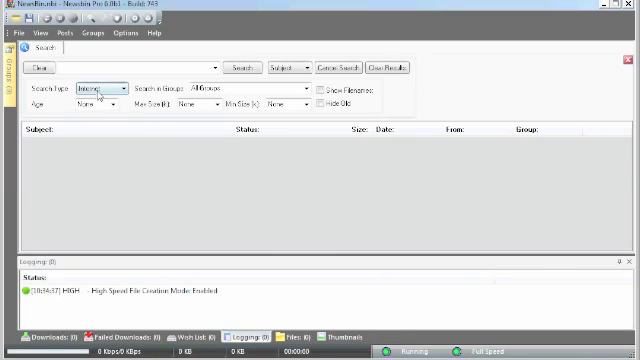
Step: Replace the Logging output in the bottom pane with the Downloads list
click(62, 33)
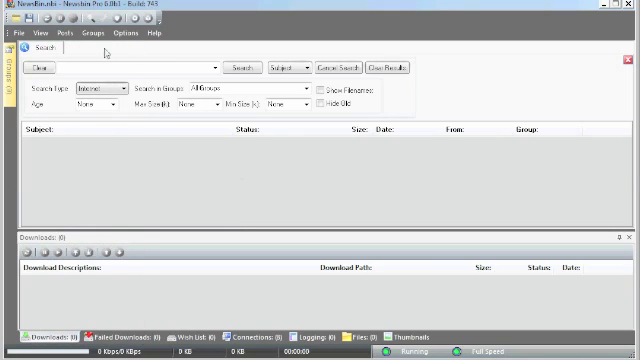
Step: Switch the application look to another theme such as Office 2003
click(39, 33)
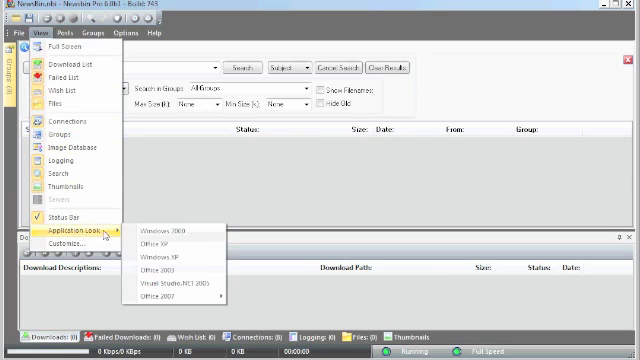
mouse_move(170, 243)
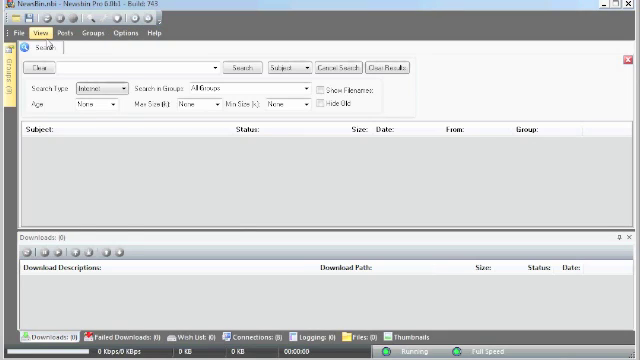
click(43, 33)
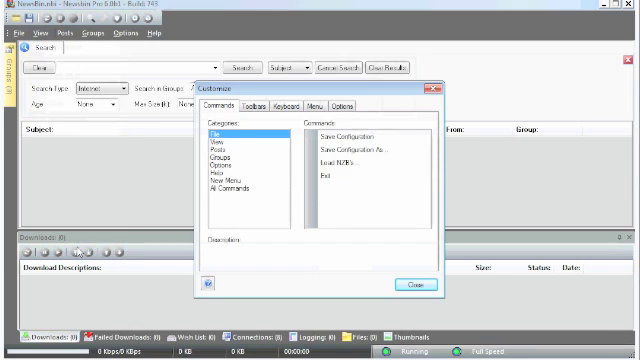
Step: View the Toolbars settings in Customize, then list the Options category on the Keyboard tab
click(262, 103)
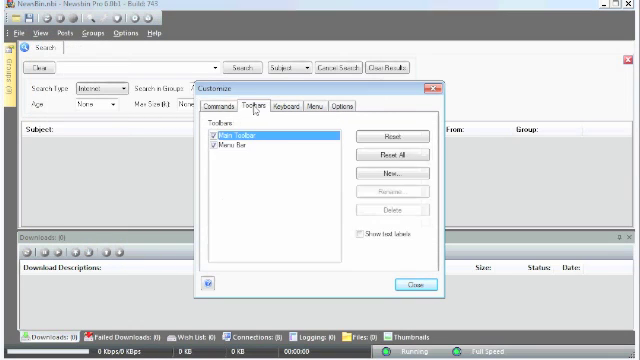
click(287, 104)
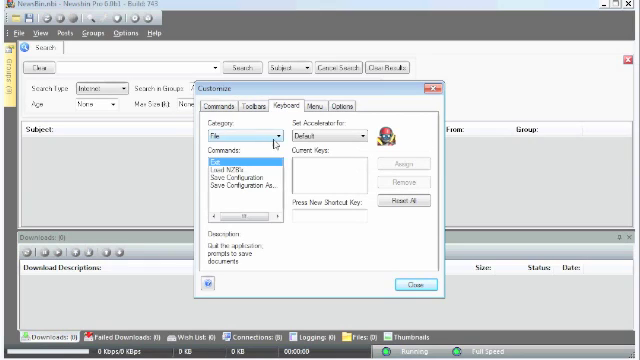
click(240, 135)
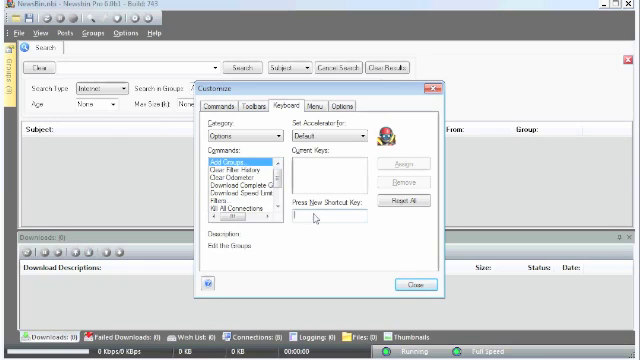
Step: Assign Alt+F3 to the Add Groups command and close Customize
key(Alt)
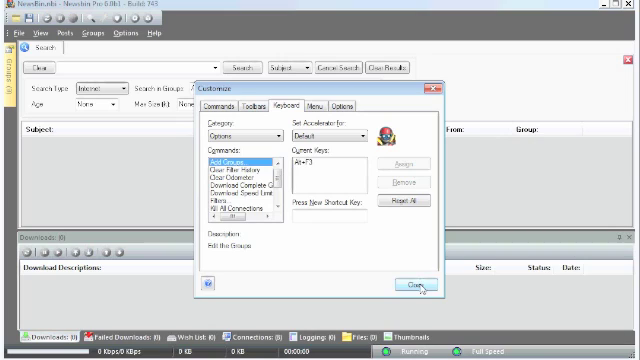
click(410, 287)
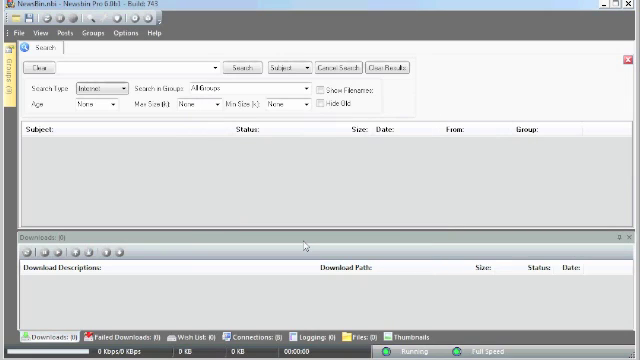